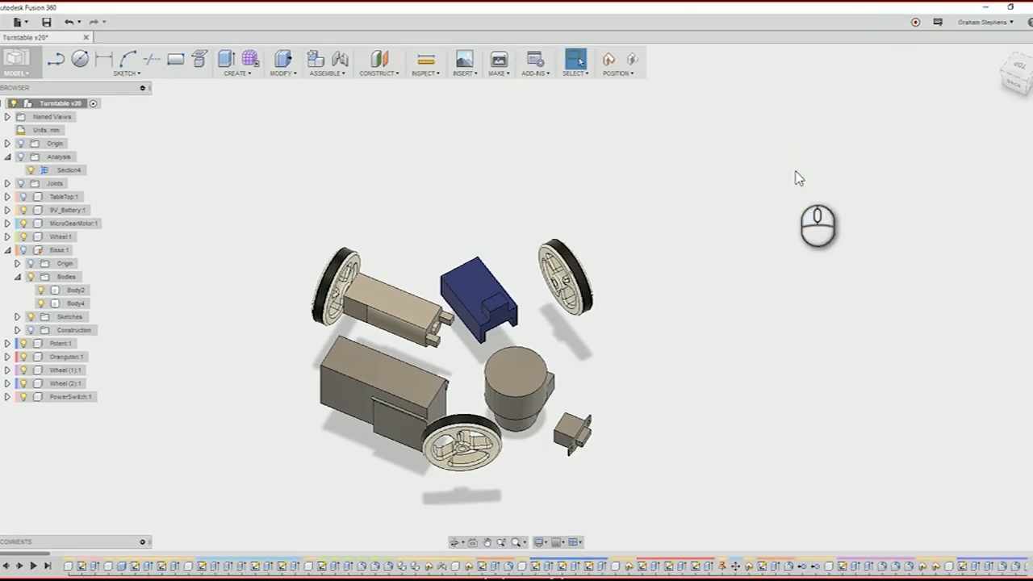
pyautogui.moveTo(665, 321)
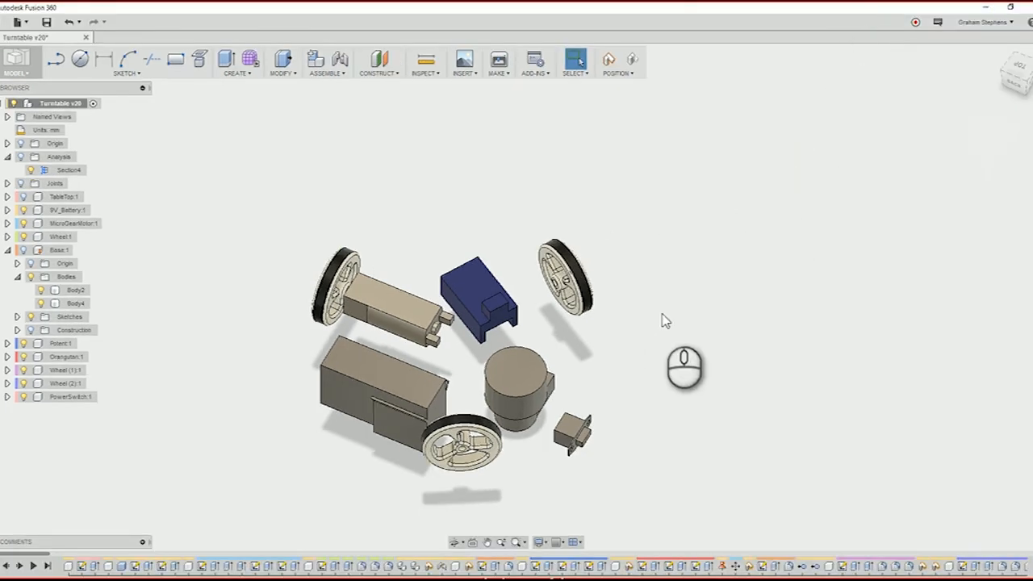
pyautogui.moveTo(766, 390)
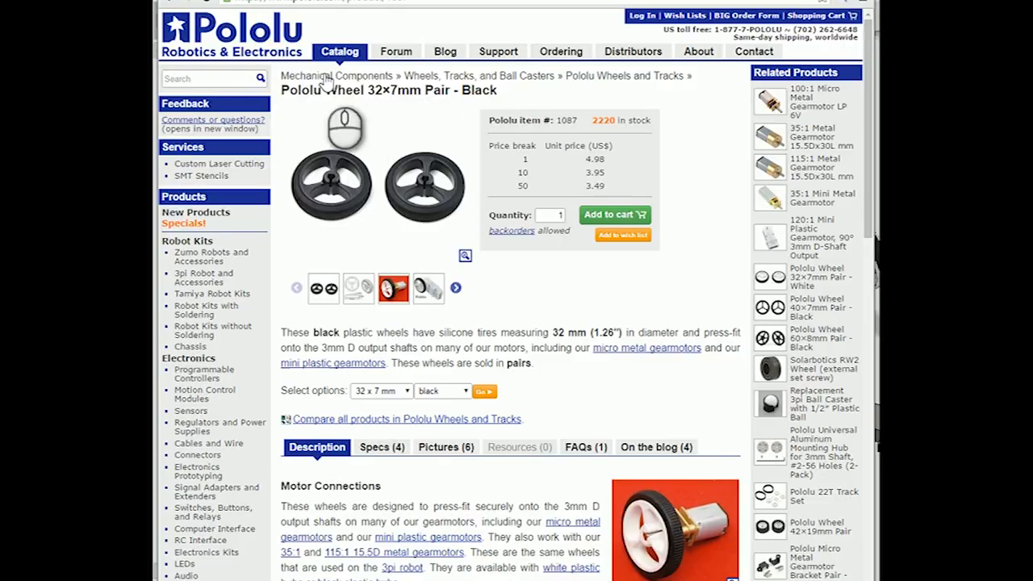
# Reach the Pololu Wheel 32×7mm Pair product page and scroll to its Description and specifications.
pyautogui.click(646, 347)
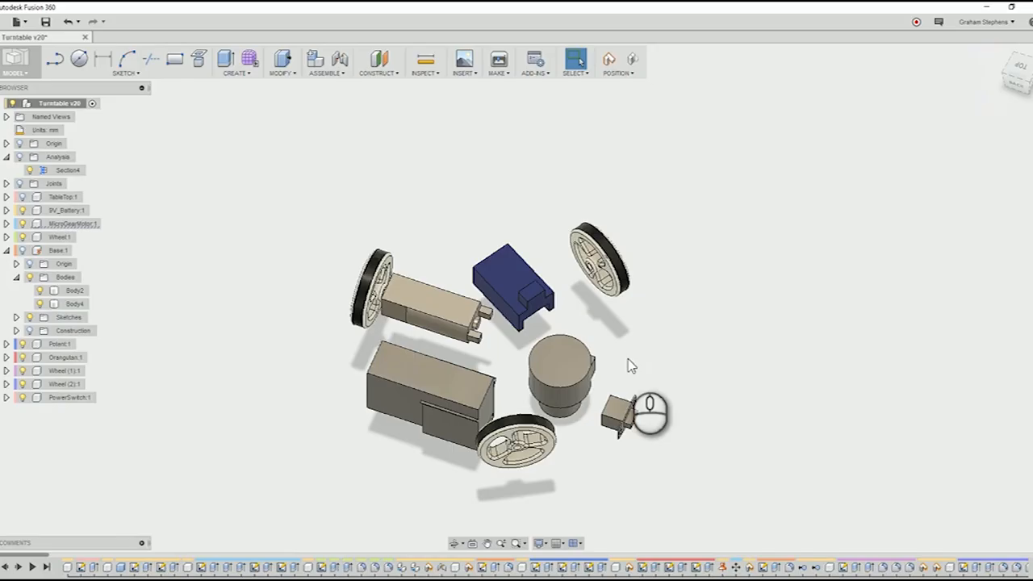
pyautogui.click(509, 278)
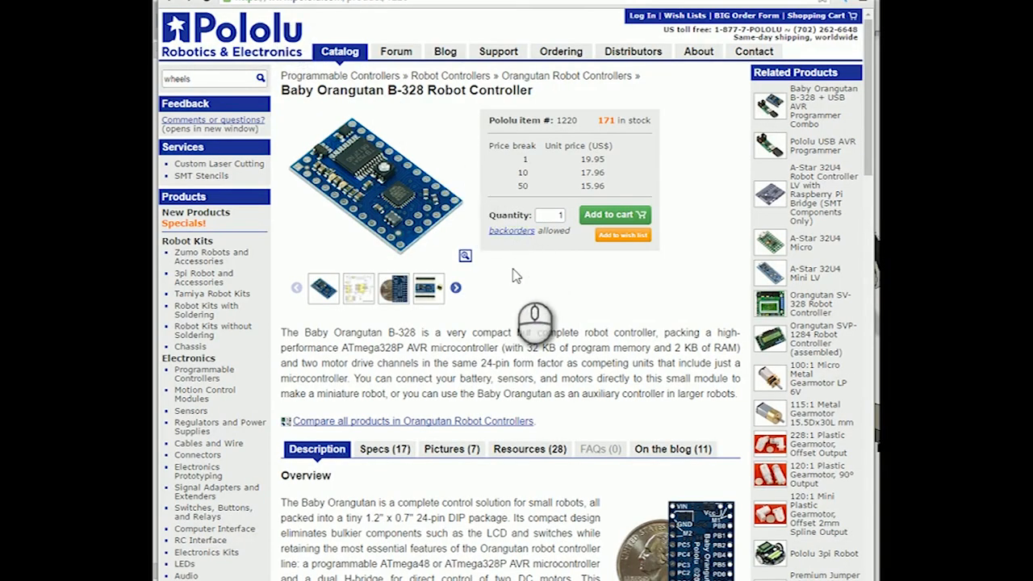
pyautogui.moveTo(514, 394)
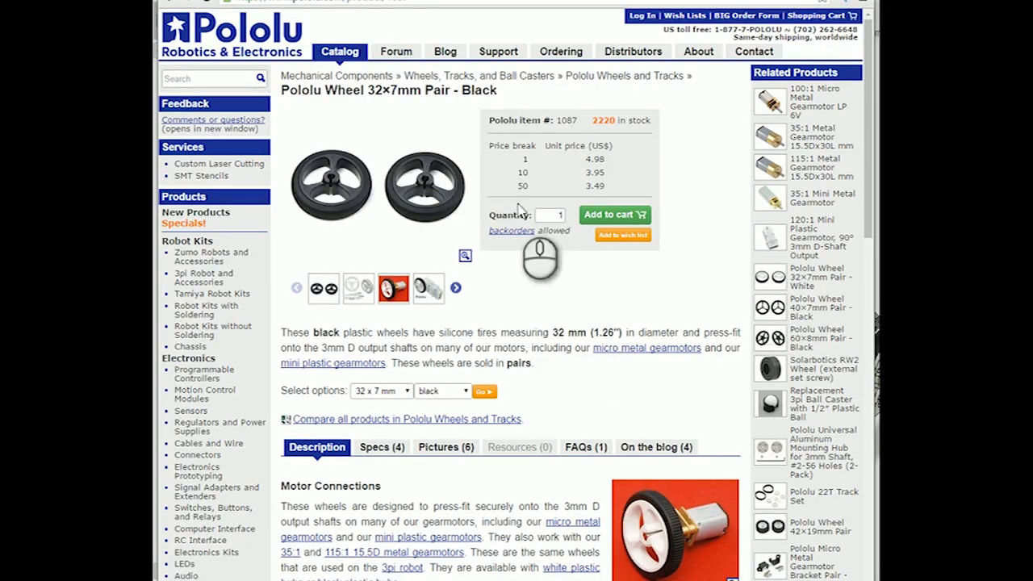
pyautogui.scroll(-3)
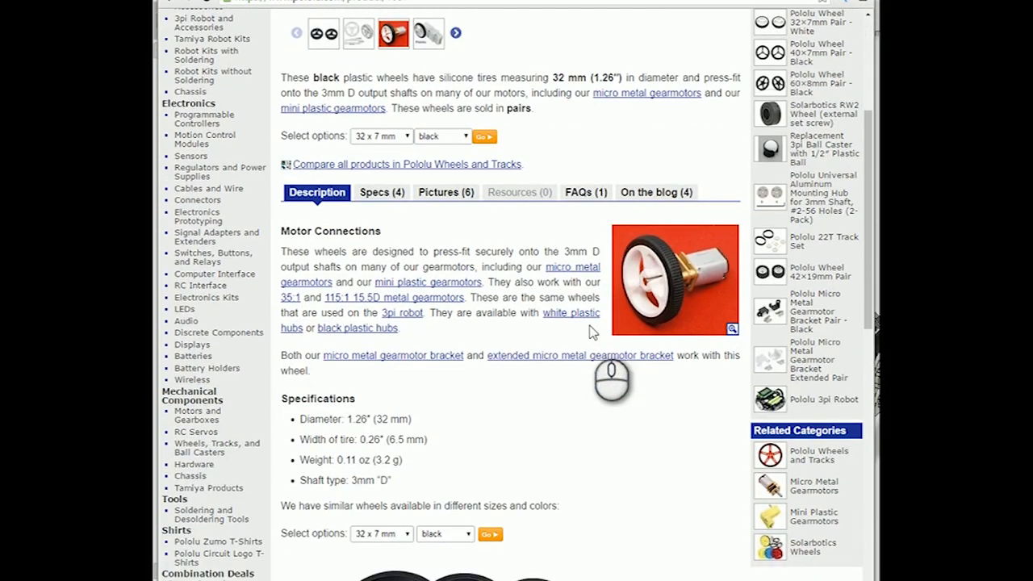
pyautogui.scroll(-3)
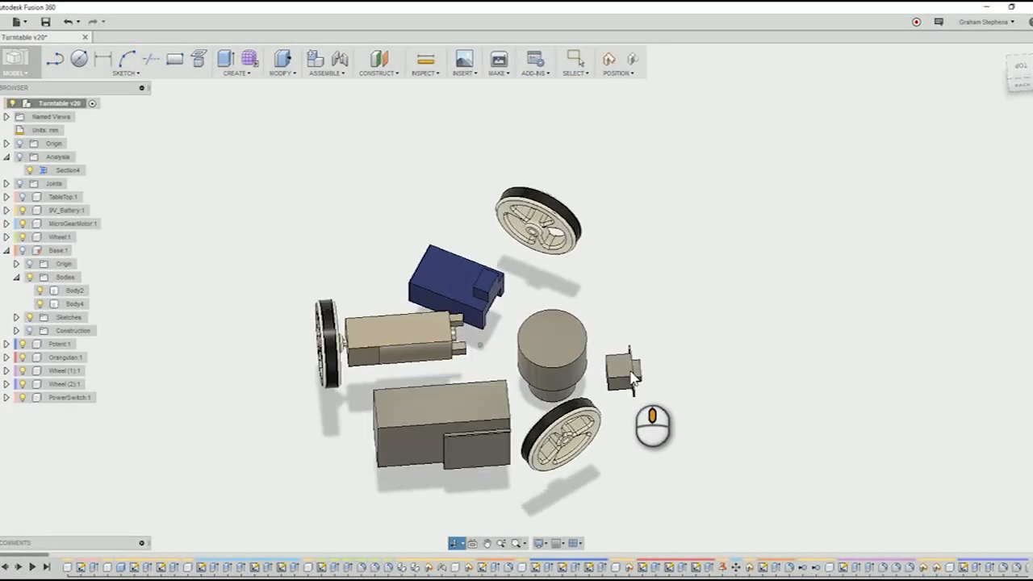
pyautogui.click(439, 428)
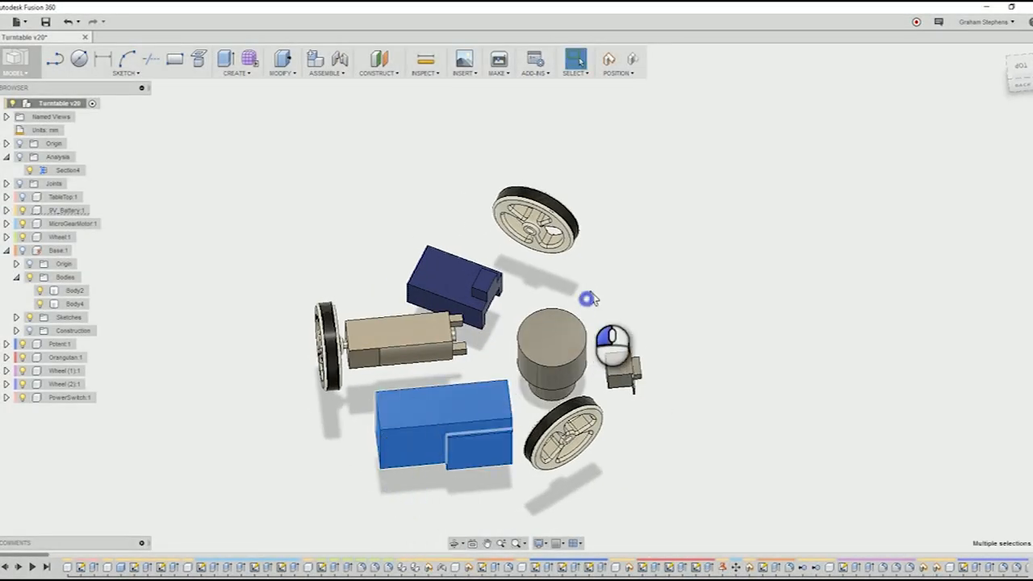
pyautogui.click(58, 250)
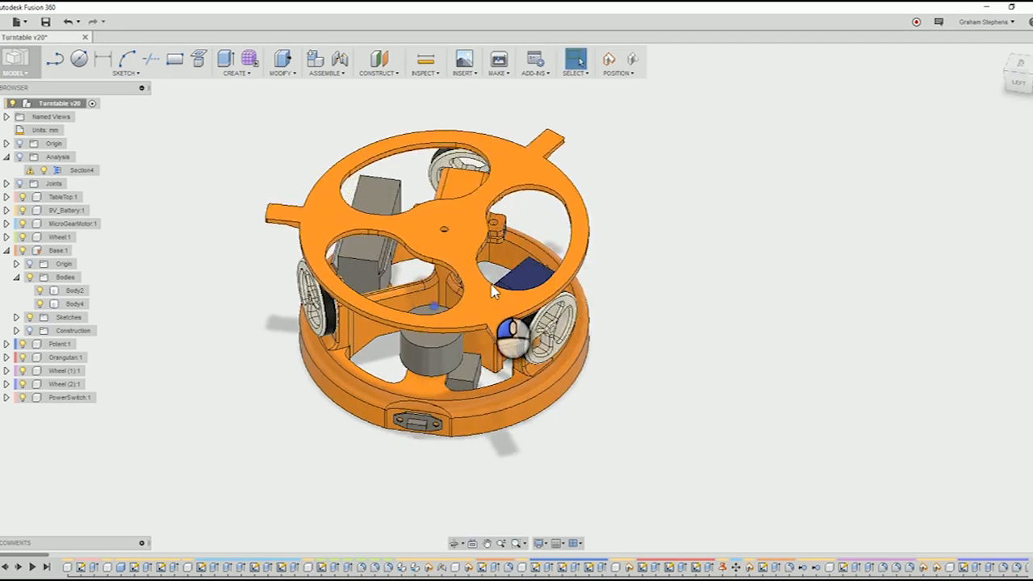
# Orbit the turntable assembly to view the orange base ring and spoked top disc from another angle.
pyautogui.moveTo(492, 291); pyautogui.dragTo(428, 223)
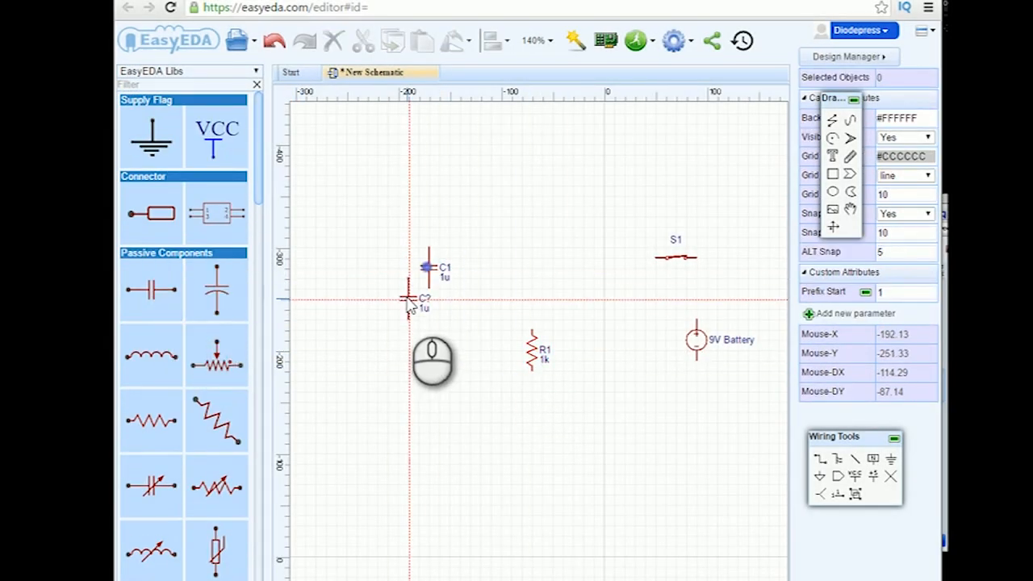
# Select switch S1 on the schematic sheet to show its properties.
pyautogui.click(677, 258)
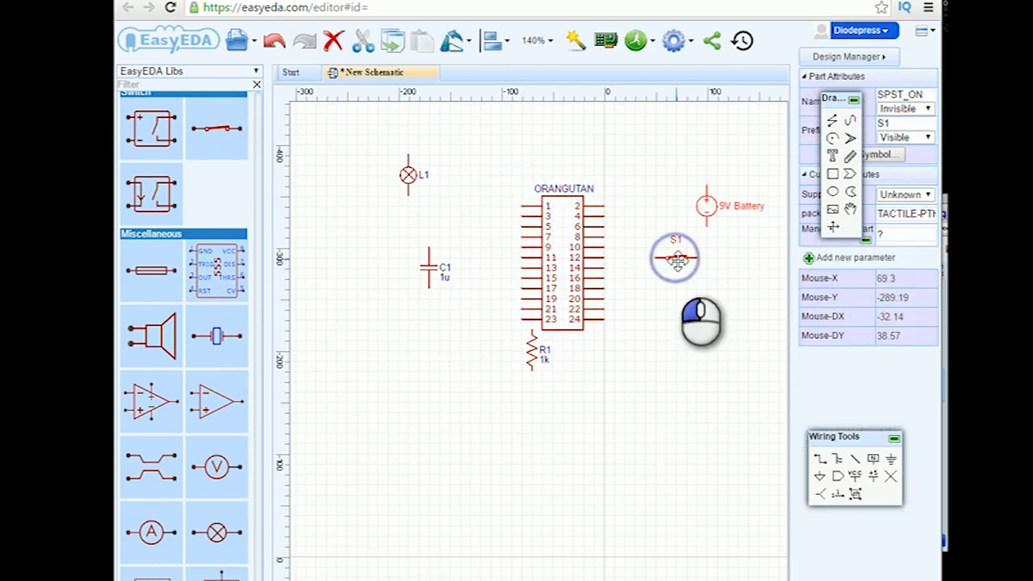